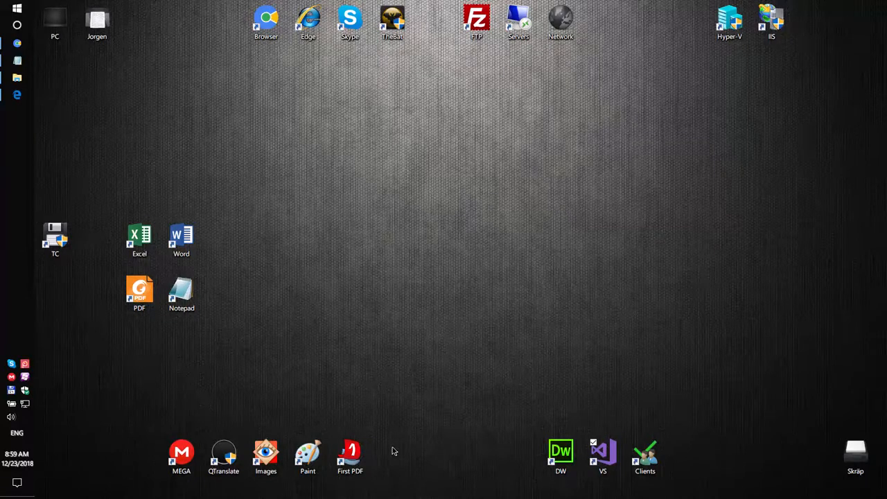
mouse_move(430, 420)
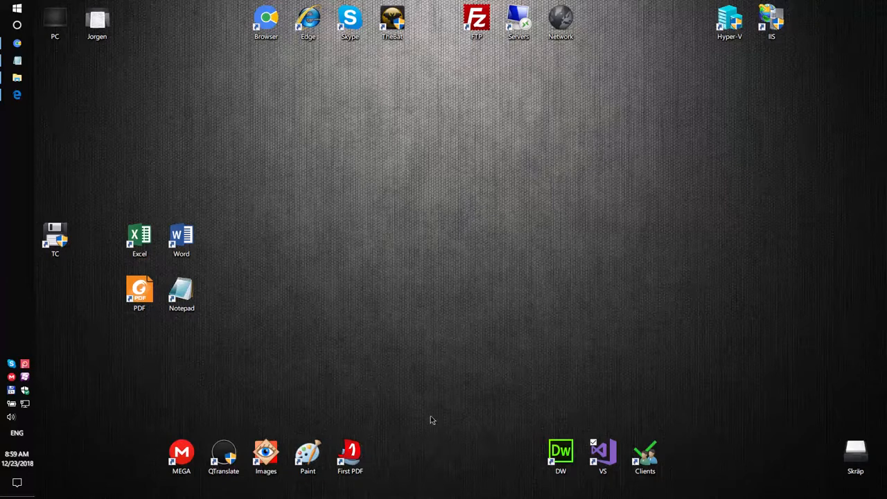
mouse_move(385, 301)
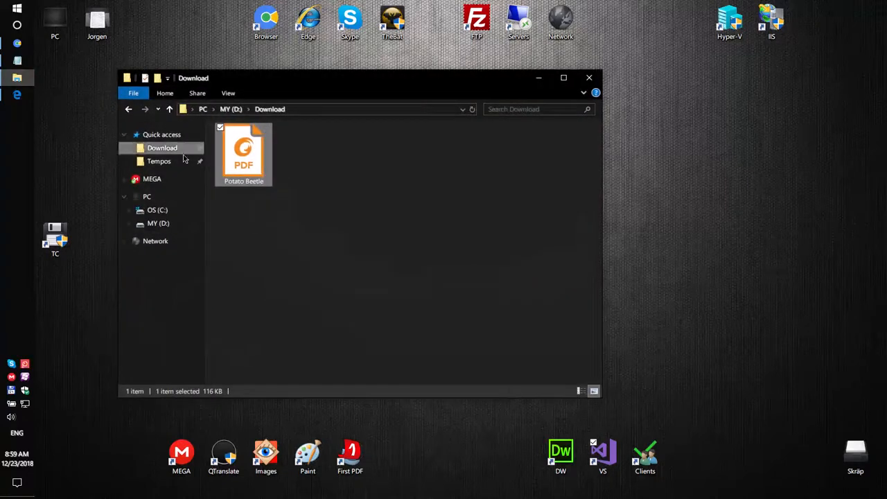
mouse_move(244, 150)
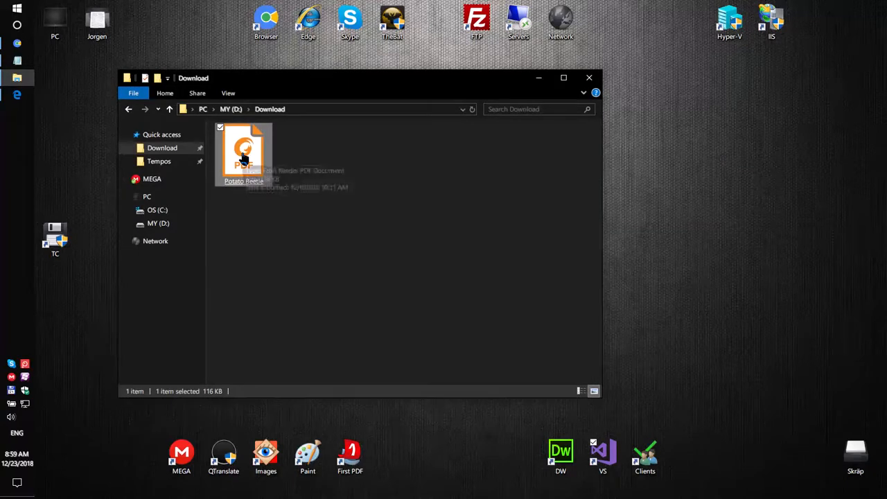
View Potato Beetle.pdf from D:\Download in Foxit Reader and scroll through its pages
double_click(244, 152)
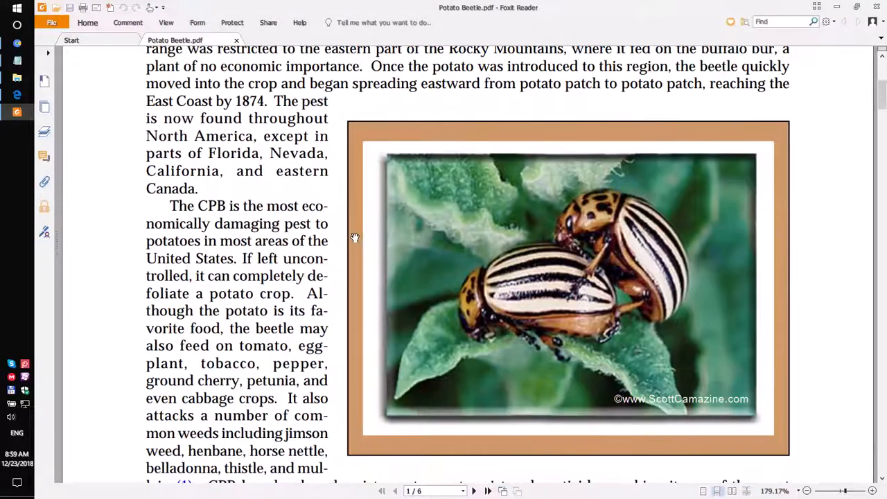
scroll("down", 3)
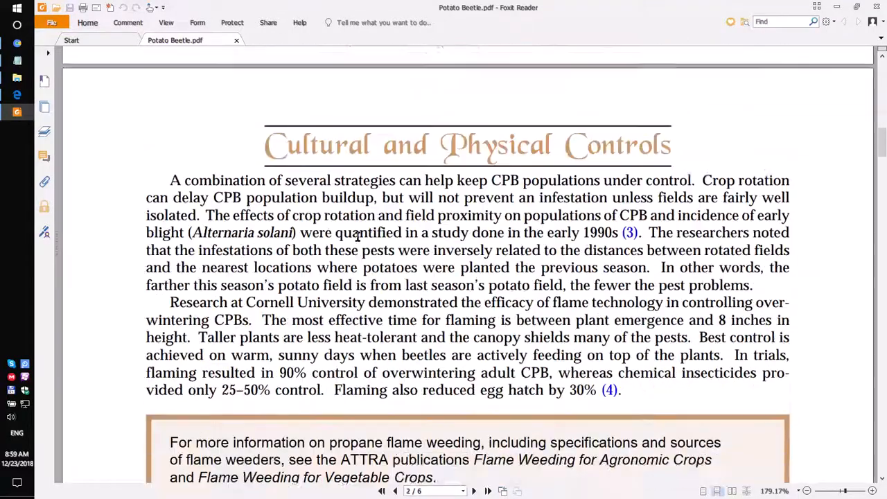
scroll("down", 3)
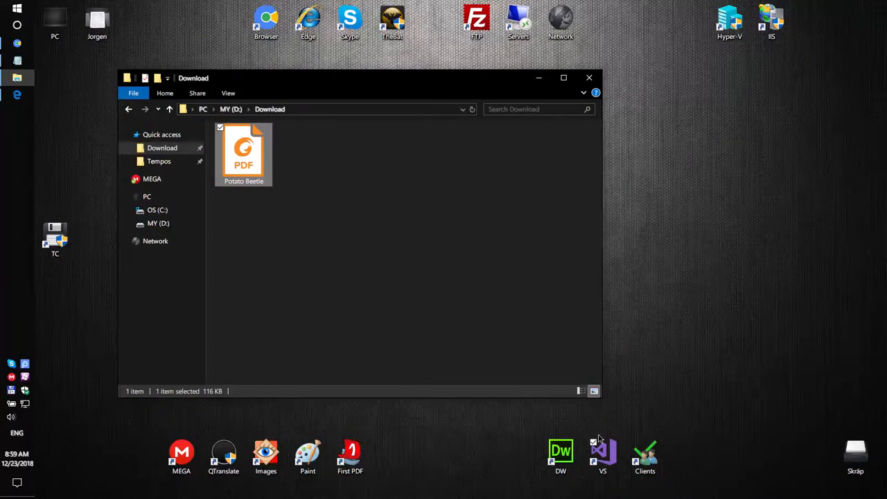
Launch Visual Studio 2017 and start a new Console App (.NET Framework) project
left_click(602, 454)
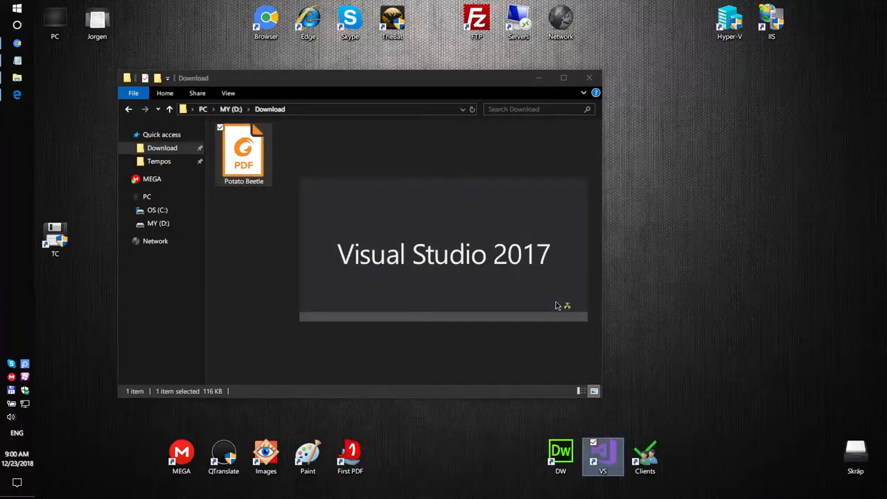
left_click(602, 458)
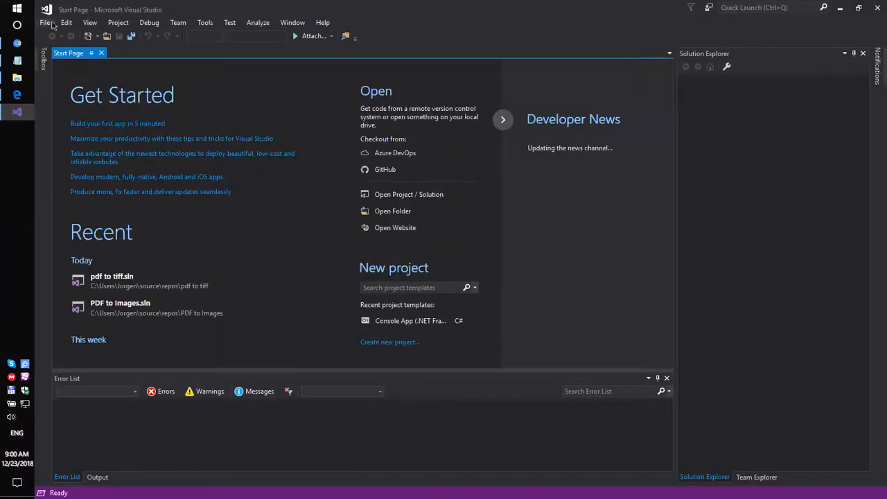
left_click(293, 22)
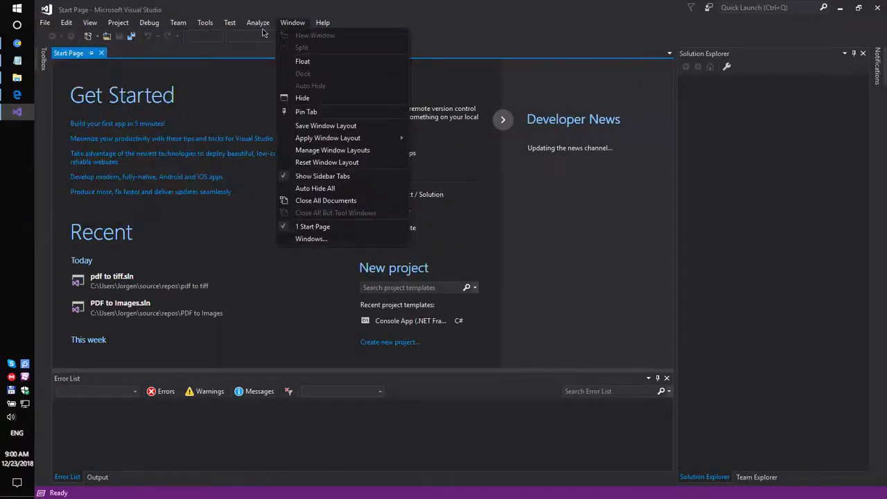
left_click(230, 22)
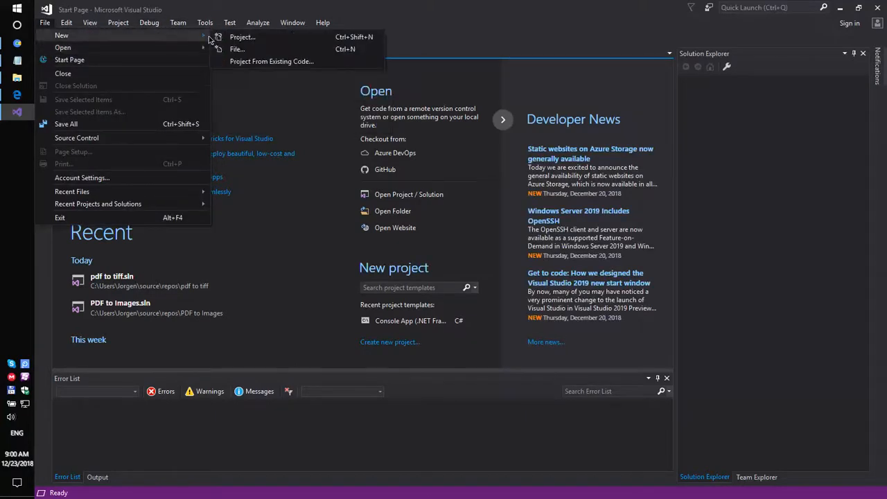
left_click(242, 36)
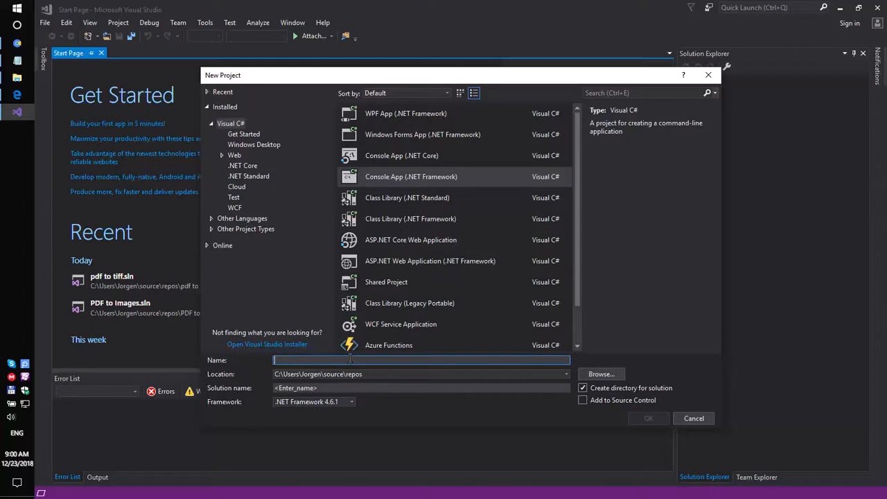
Name the project 'Pdf to mtiff' and create it
type("Pdf to")
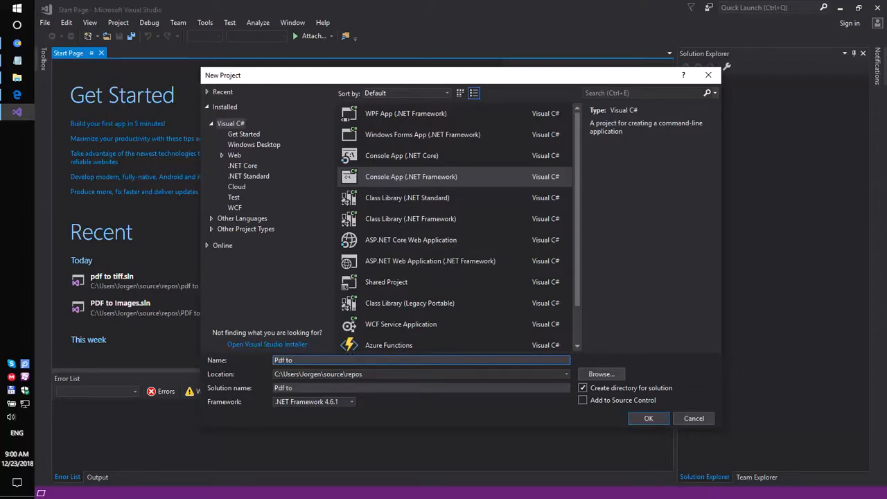
type("mtiff")
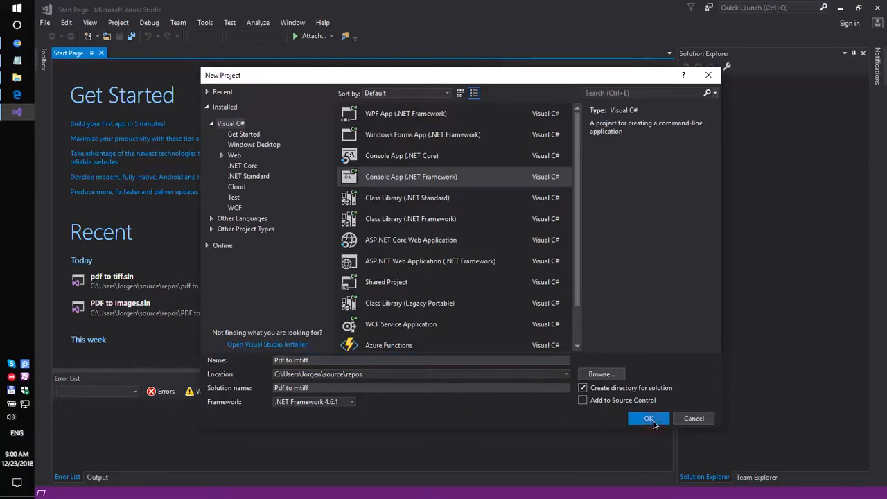
left_click(649, 419)
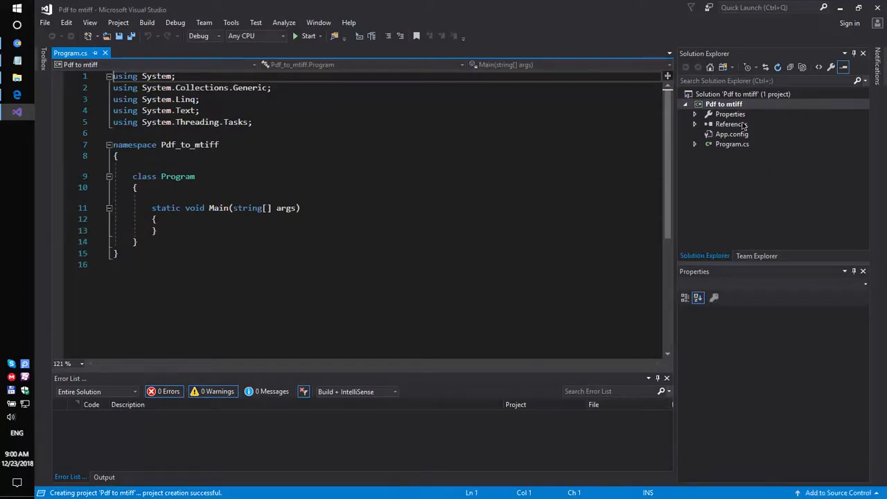
In the project's NuGet Package Manager, browse online for 'sautinsoft' packages
right_click(730, 124)
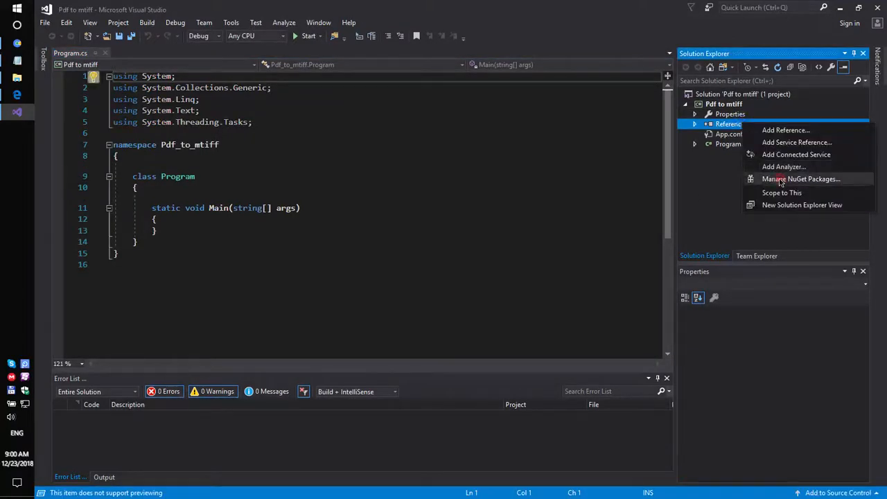
left_click(801, 179)
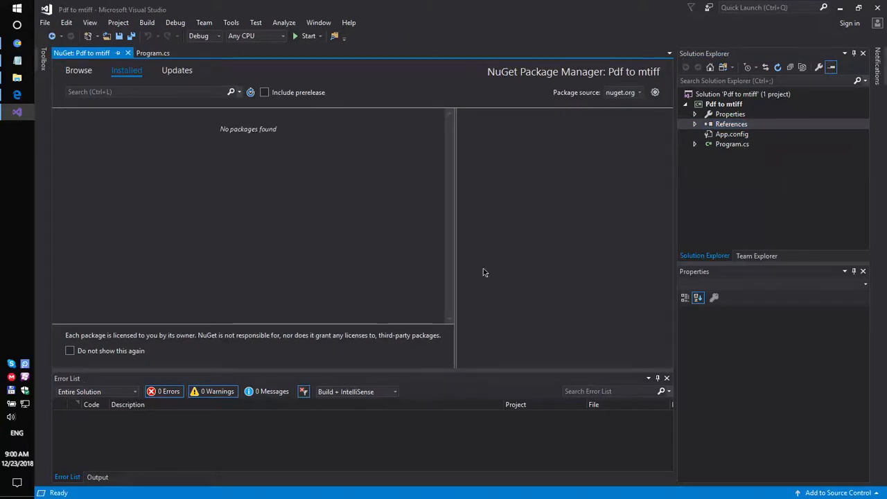
mouse_move(159, 103)
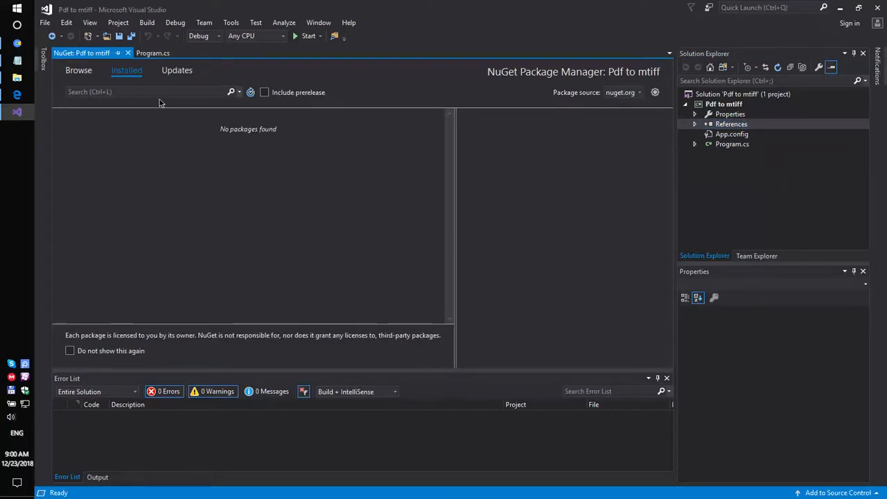
left_click(78, 69)
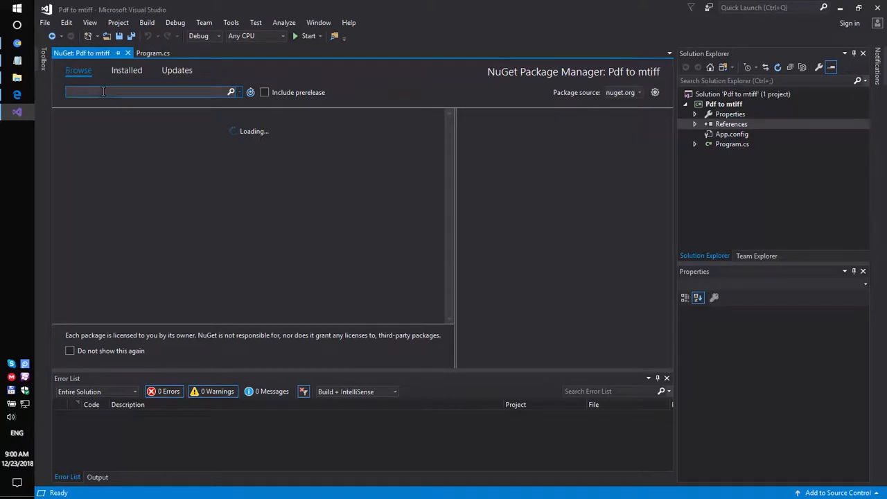
type("sautinsoft")
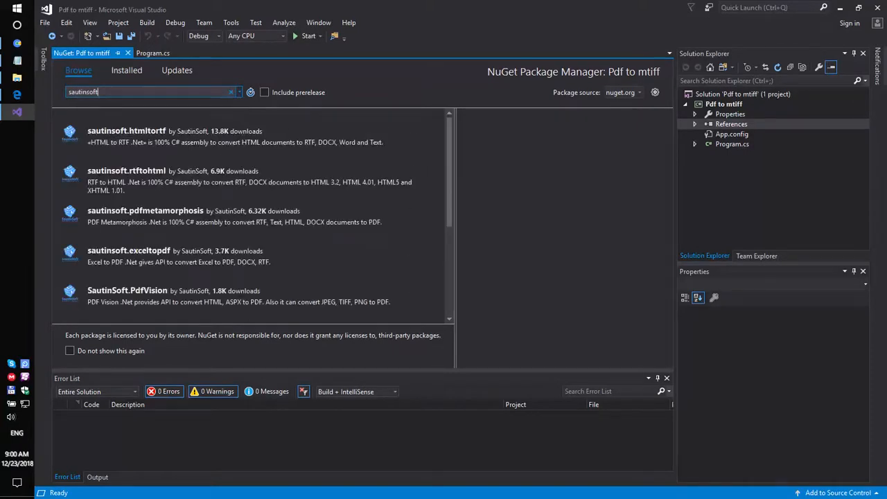
scroll("down", 3)
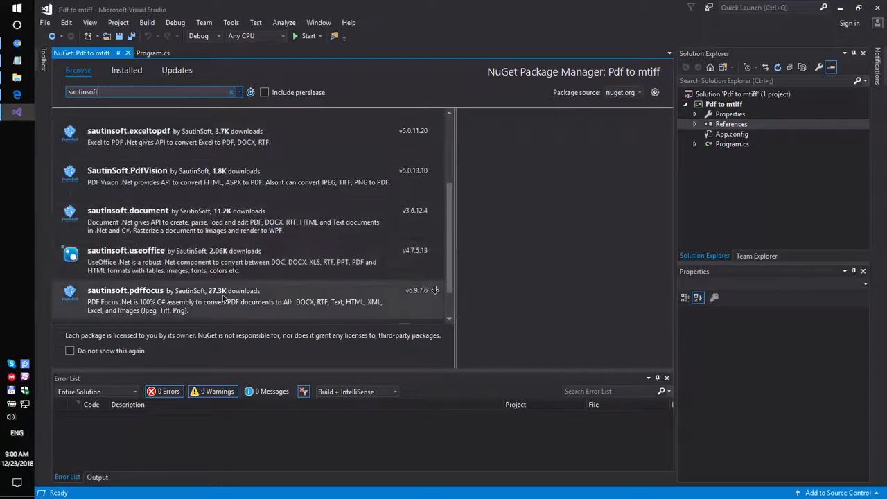
Install the sautinsoft.pdffocus package, accepting the proposed changes
left_click(124, 298)
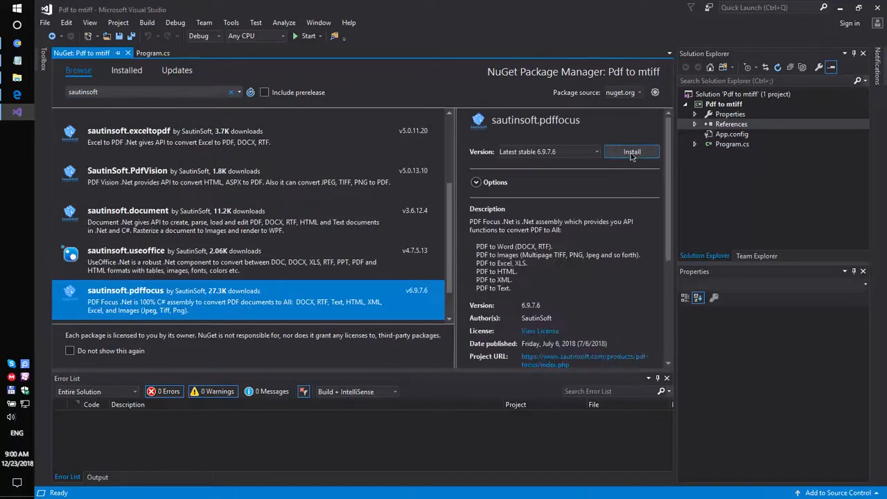
left_click(632, 152)
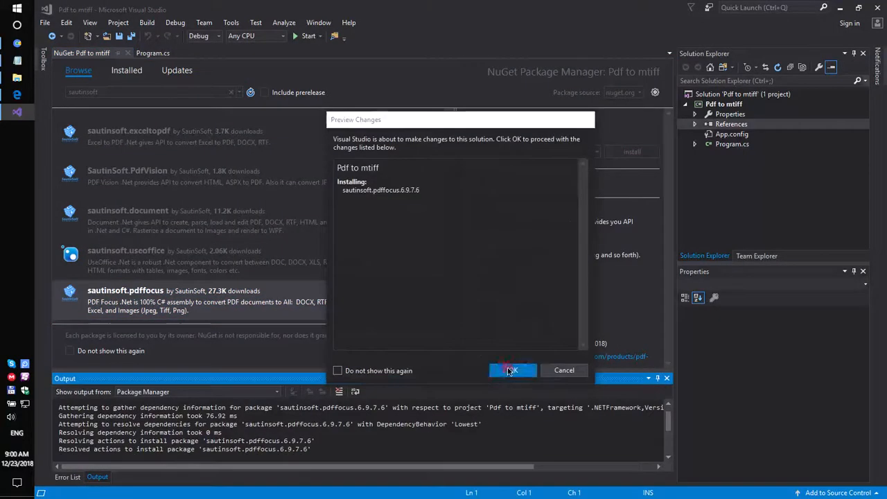
left_click(511, 370)
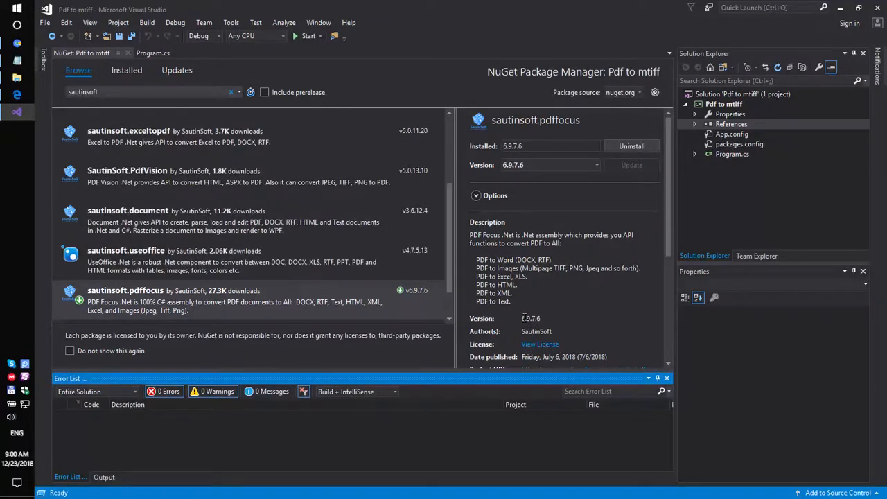
mouse_move(591, 283)
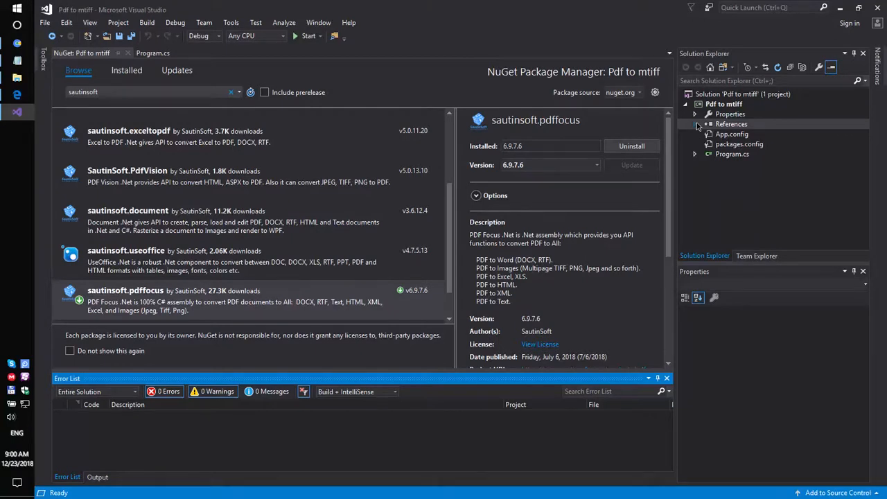
Confirm SautinSoft.PdfFocus appears under References, then return to Program.cs
left_click(696, 114)
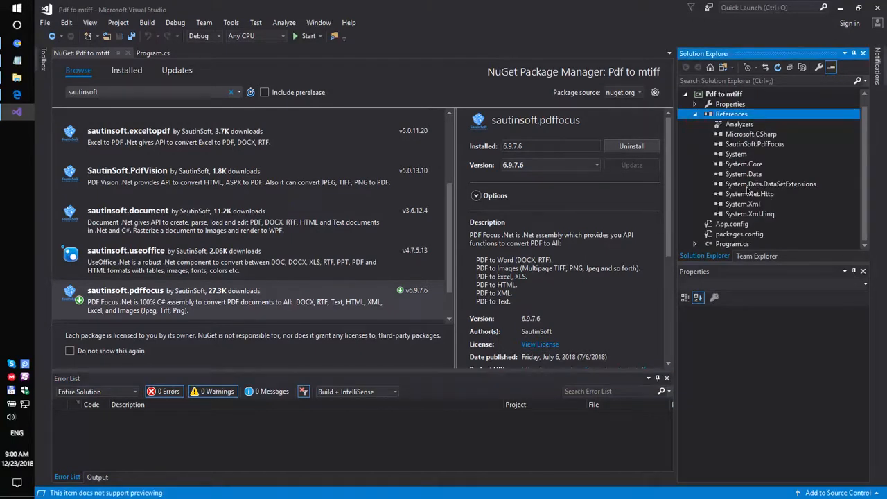
left_click(755, 143)
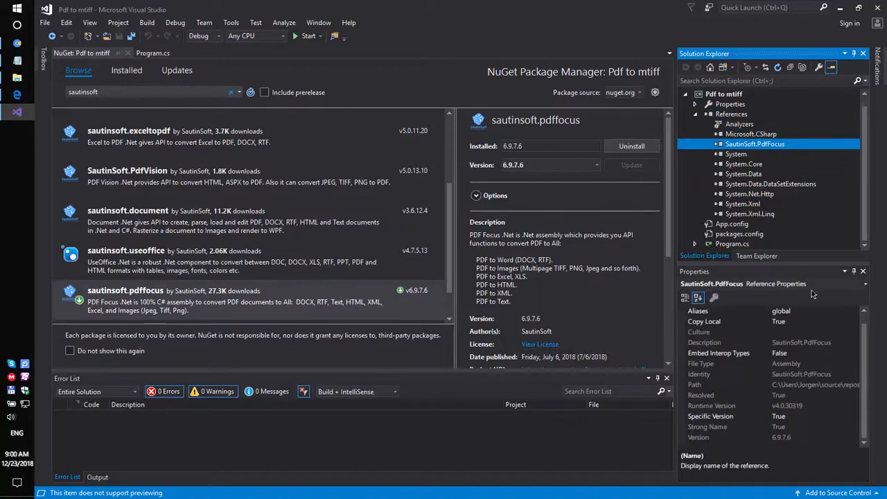
left_click(153, 53)
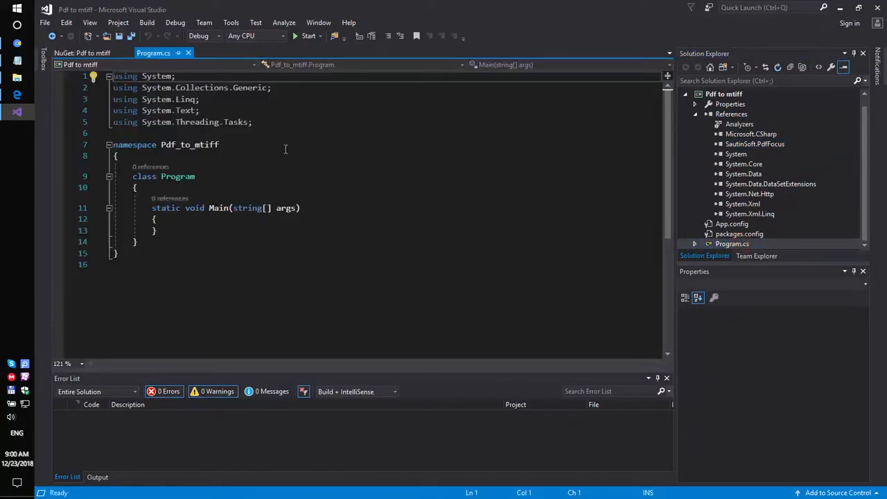
Add a 'using SautinSoft;' directive after the existing using lines in Program.cs
left_click(269, 122)
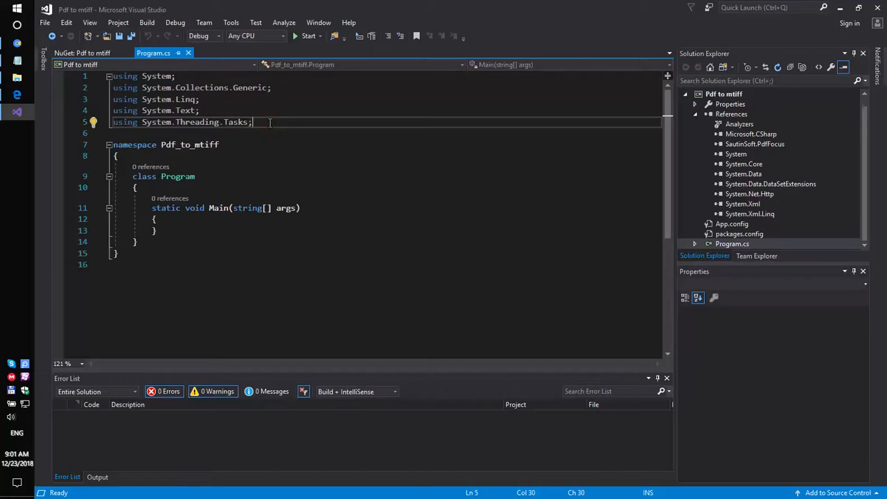
type("usimf")
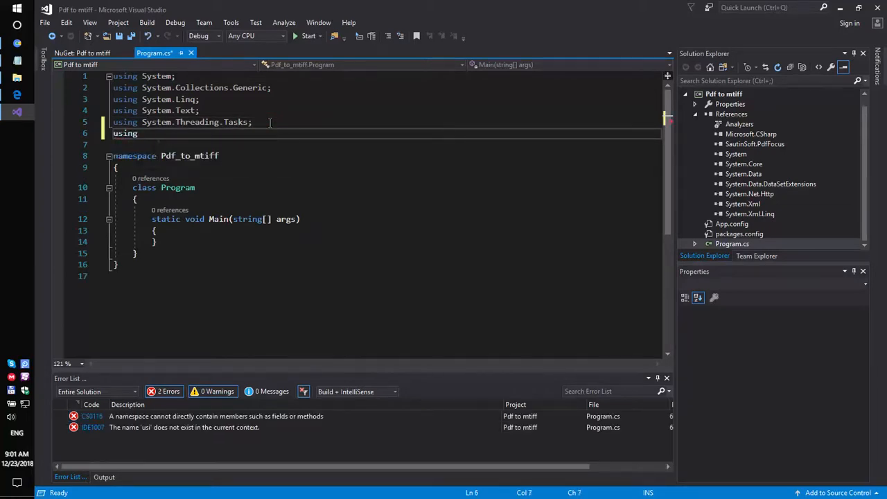
type("SautinSoft")
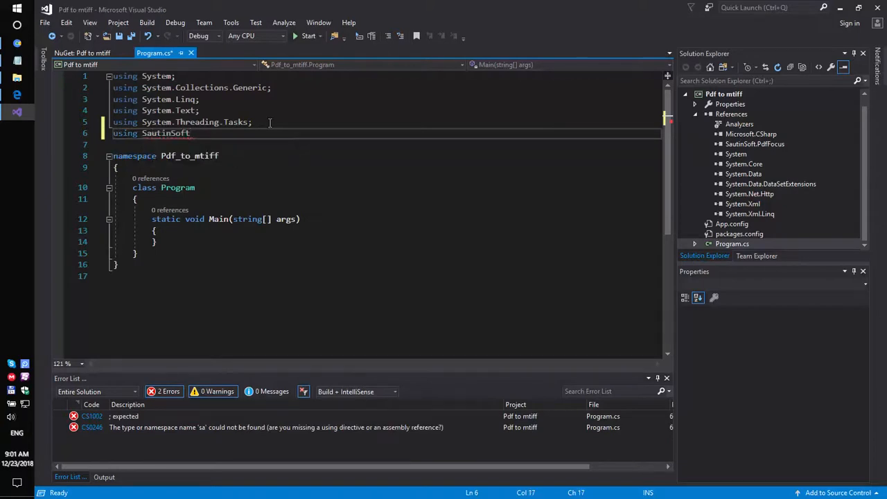
type(";")
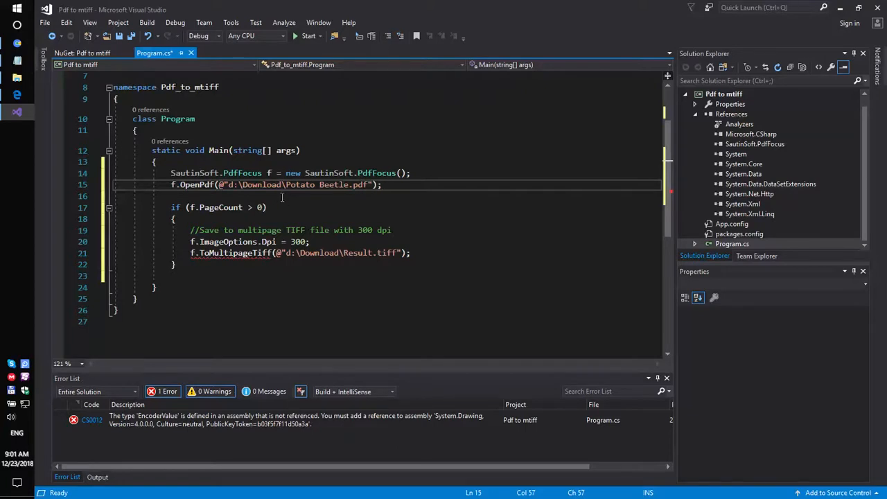
mouse_move(284, 191)
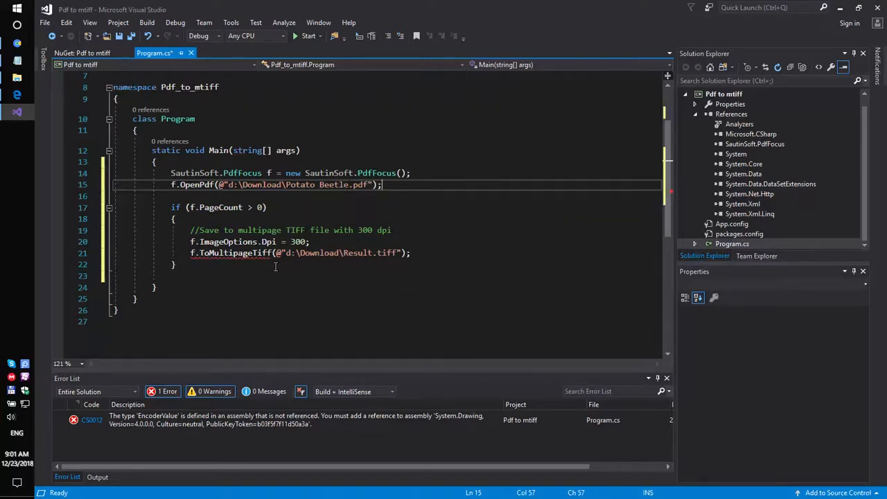
mouse_move(231, 431)
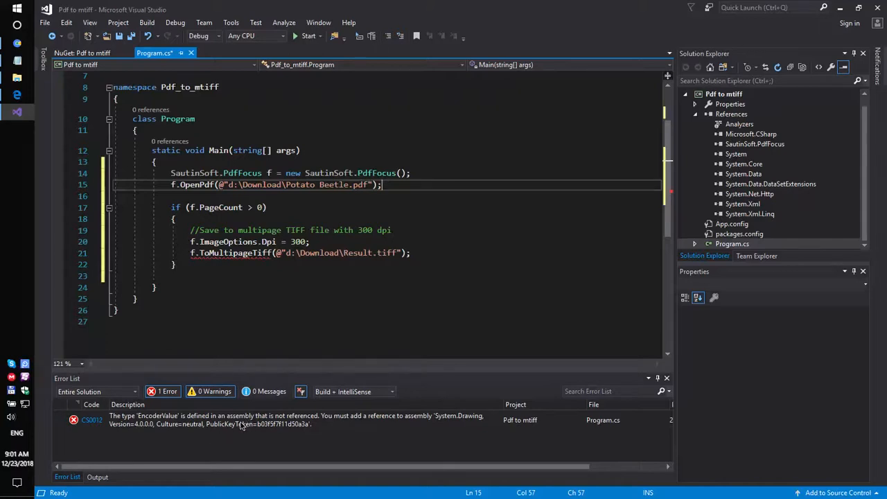
mouse_move(734, 119)
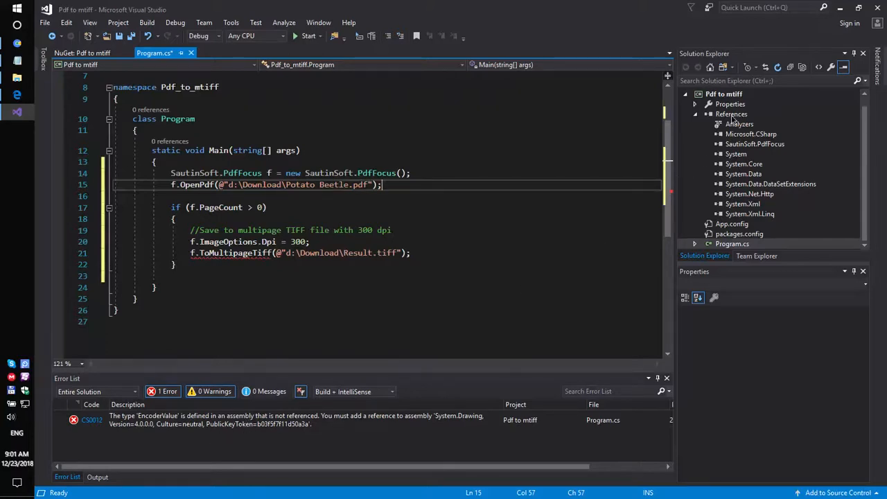
Add the System.Drawing assembly reference via Add Reference, searching 'syst'
left_click(732, 114)
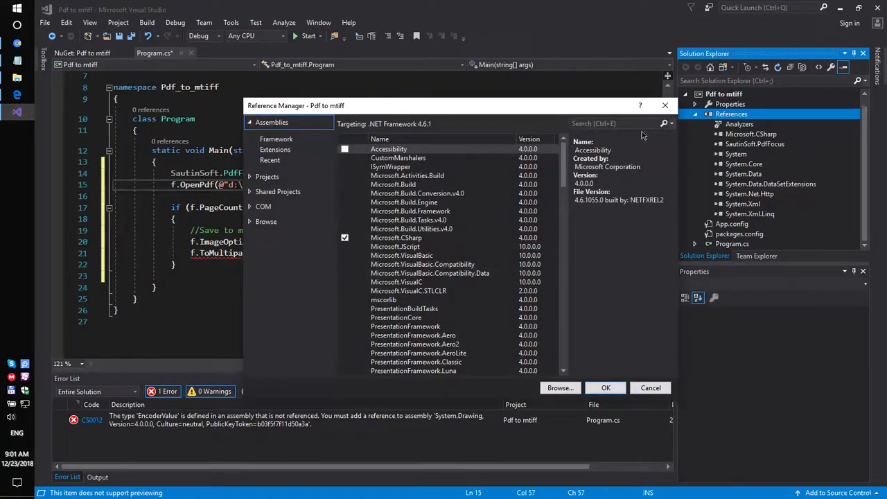
type("system.dr")
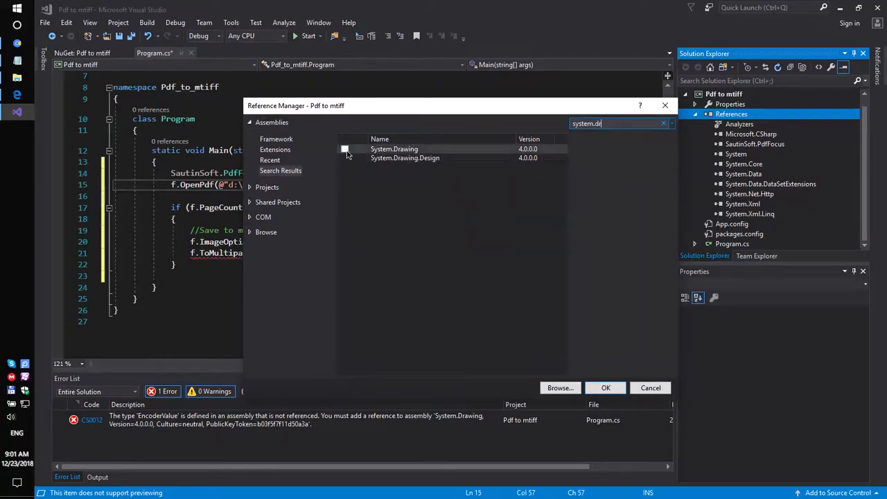
left_click(604, 389)
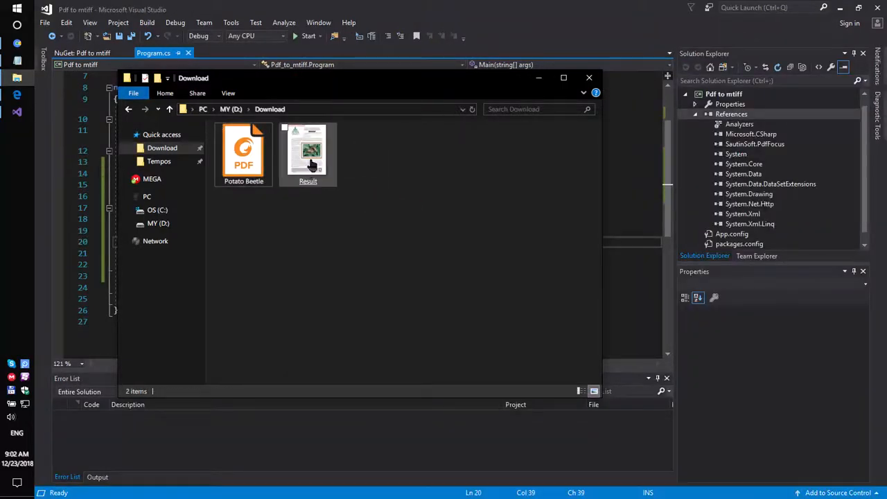
View Result.tiff from D:\Download and scroll through the converted beetle pages
left_click(308, 151)
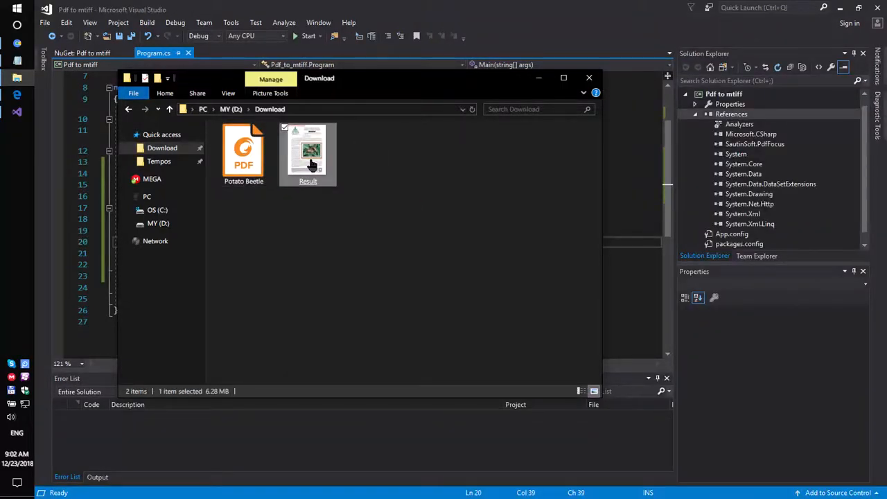
double_click(308, 150)
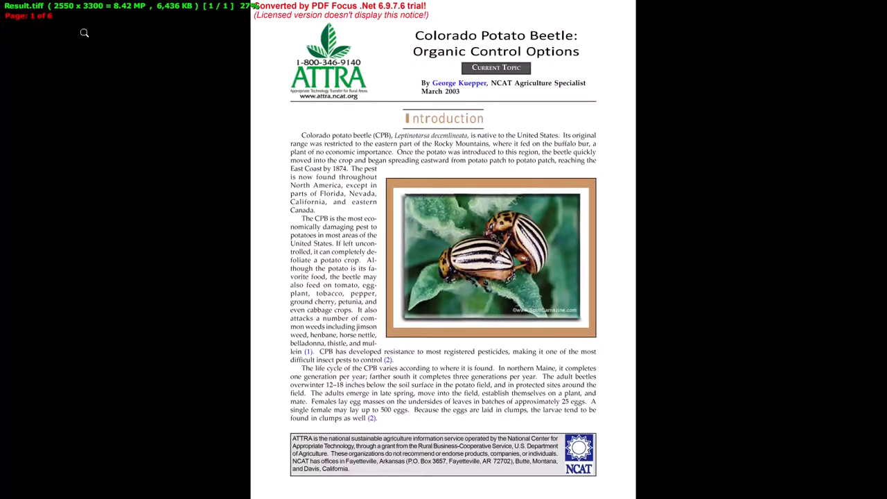
scroll("down", 3)
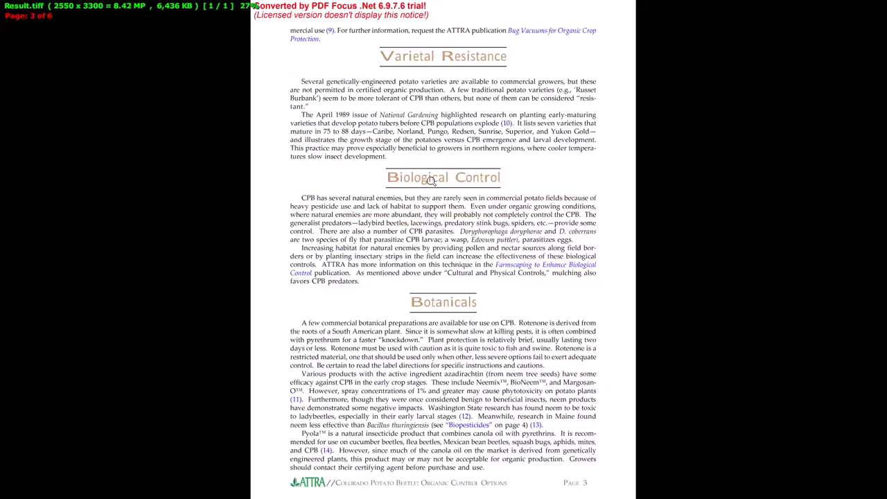